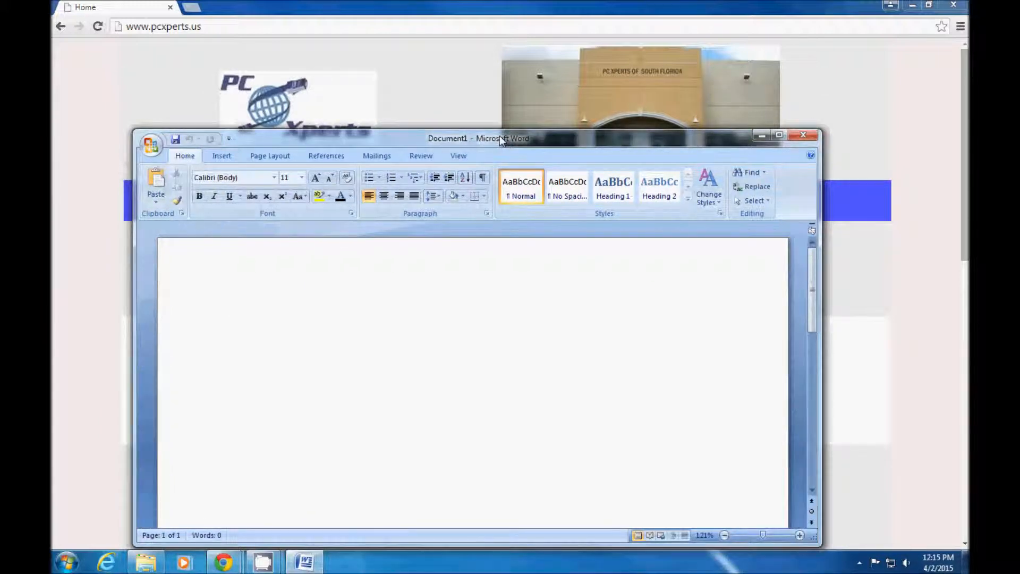
pyautogui.moveTo(434, 318)
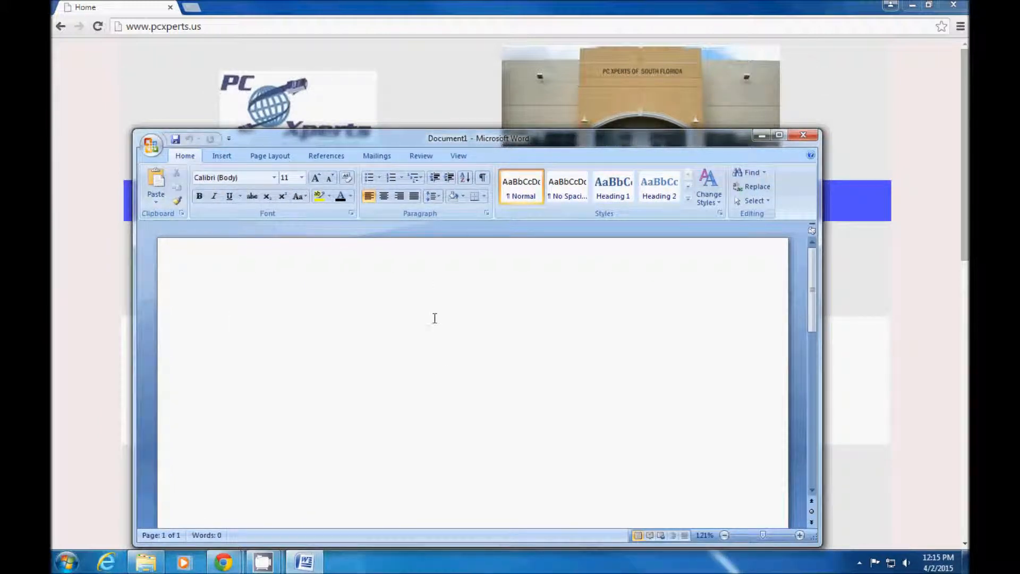
# Type 'aaaaaa' and 'bbbb', undo the typing, then restore the row 'bbbbbbb' on the page
pyautogui.click(231, 319)
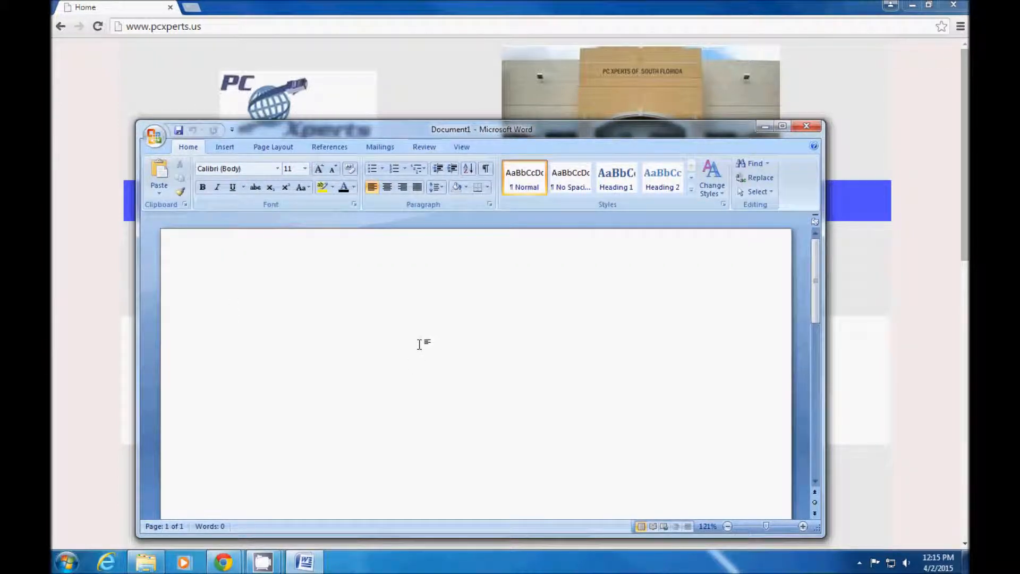
pyautogui.write('aaaaaa')
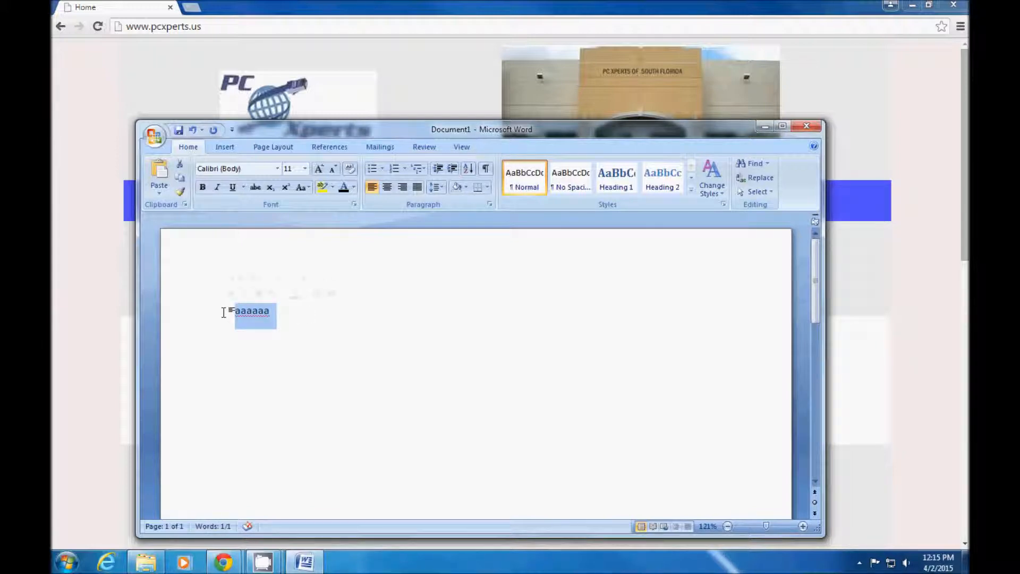
pyautogui.write('bbbbbbb')
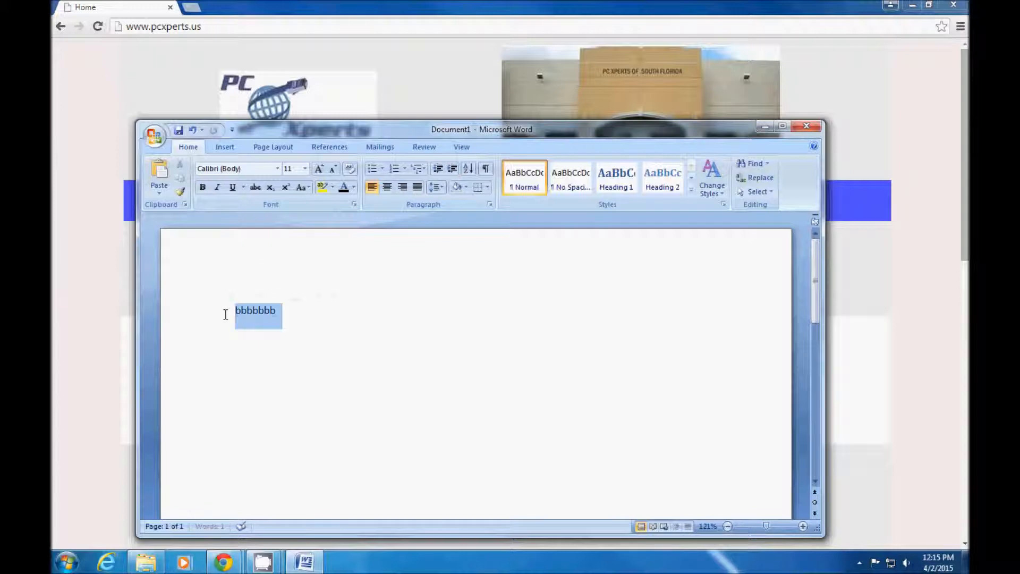
pyautogui.press('Delete')
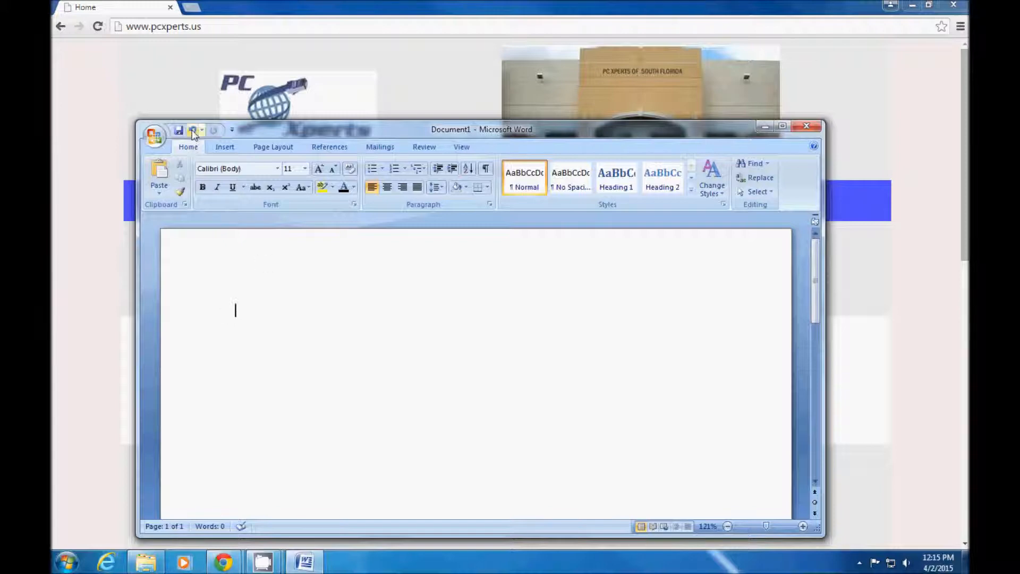
pyautogui.write('bbbbbbb')
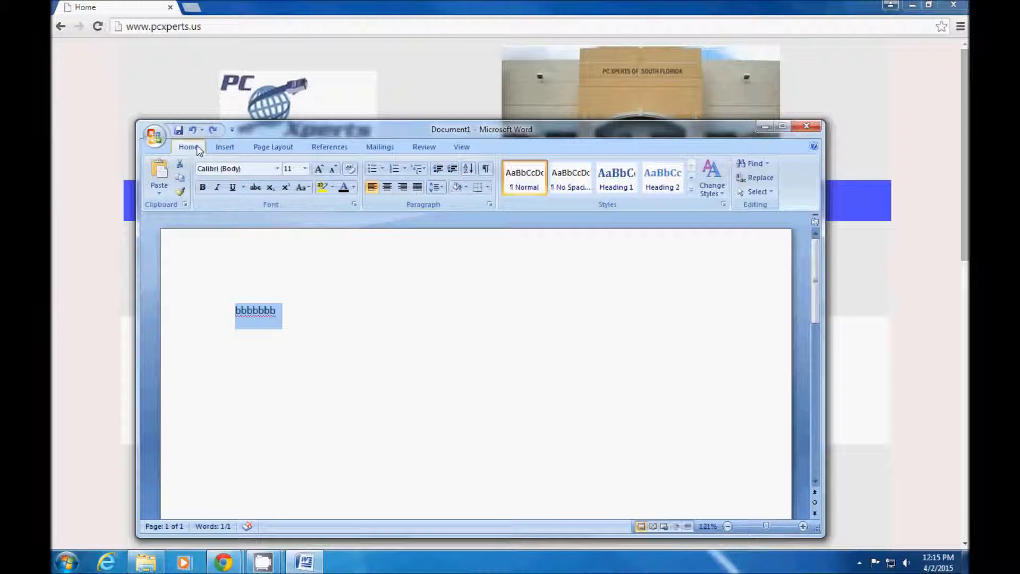
pyautogui.moveTo(193, 129)
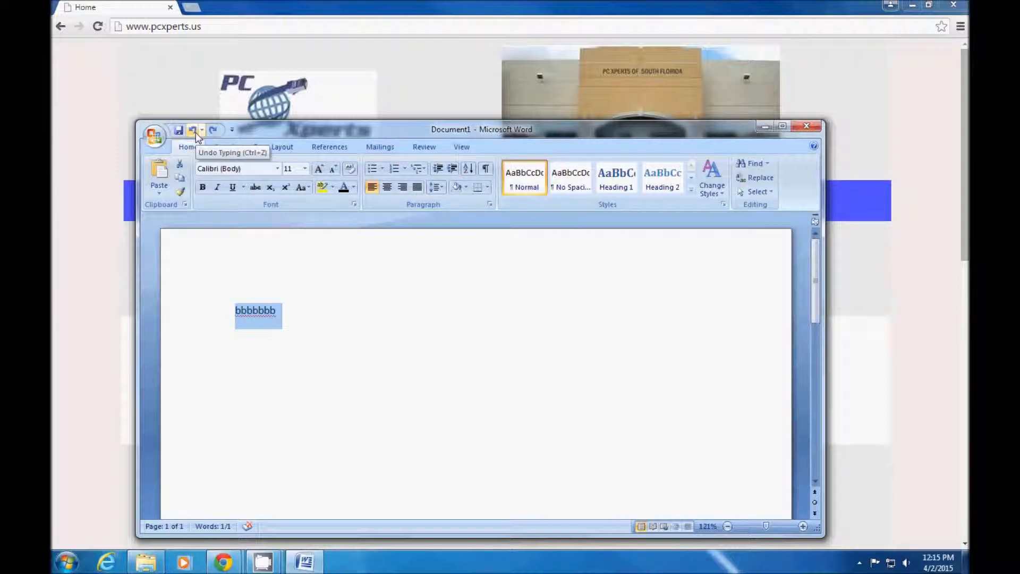
pyautogui.moveTo(350, 352)
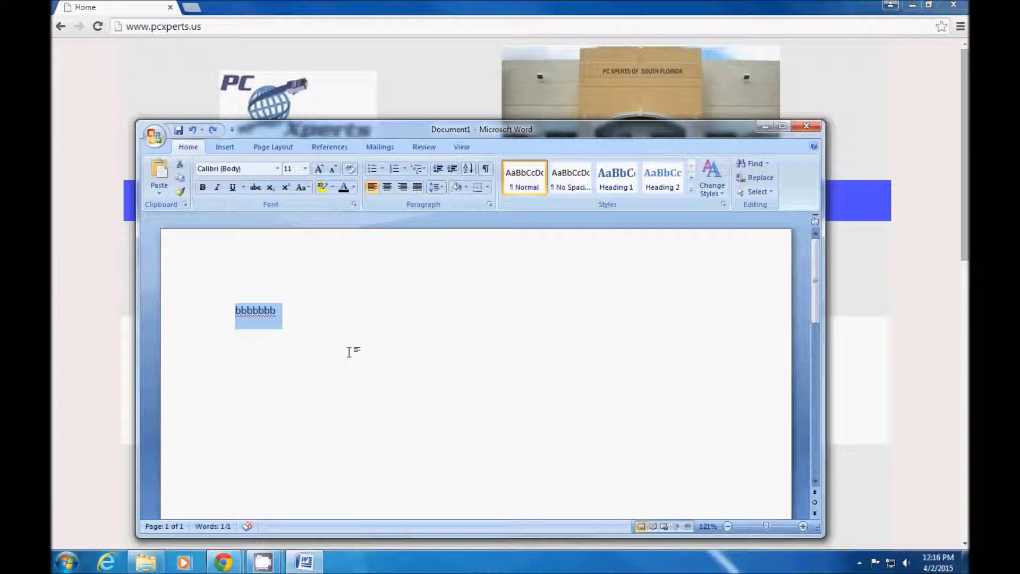
# Undo the row of b's, type 'aaaaaa' and undo it too, leaving the page blank
pyautogui.press('Delete')
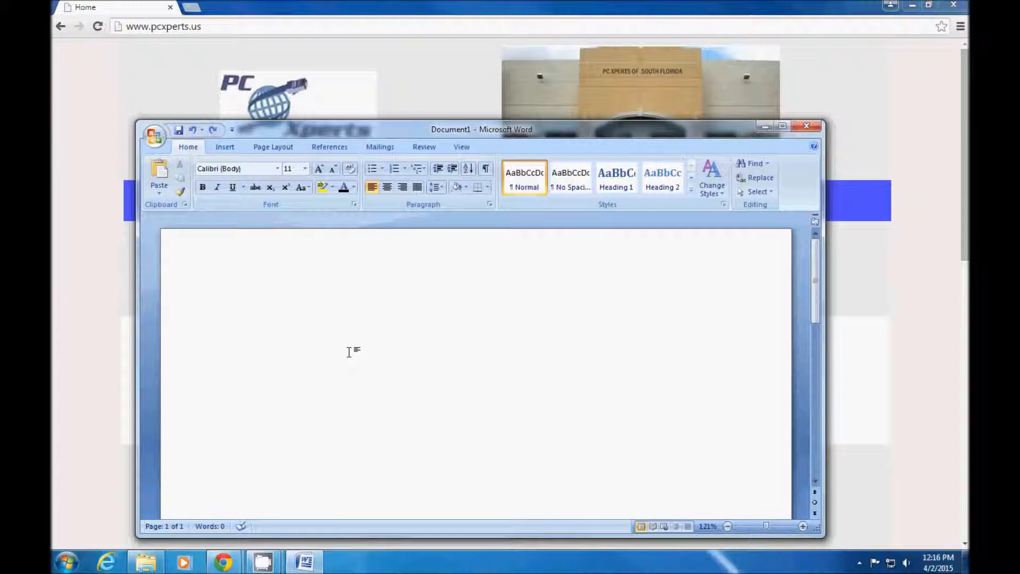
pyautogui.click(235, 311)
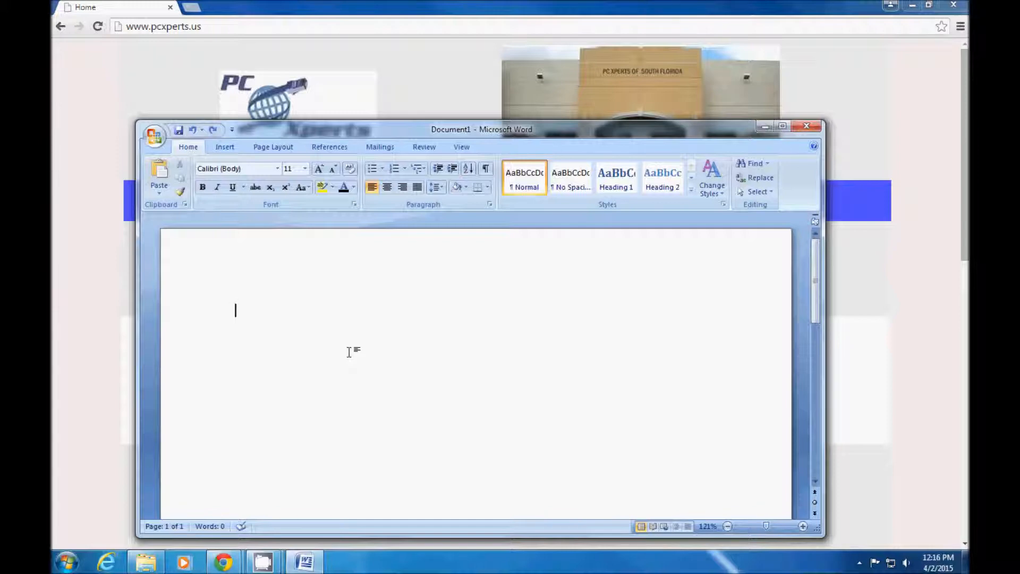
pyautogui.moveTo(352, 352)
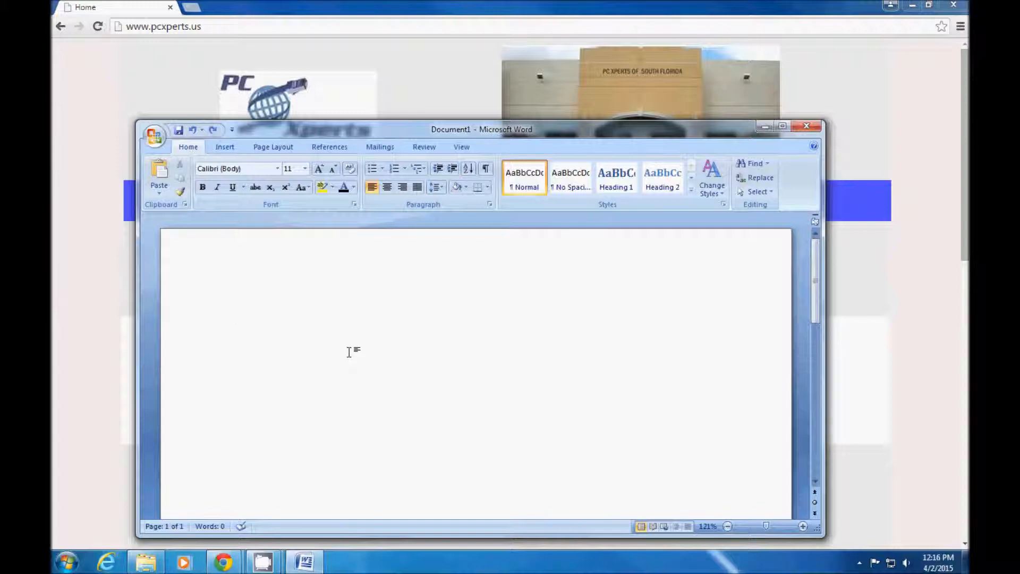
pyautogui.write('aaaaaa')
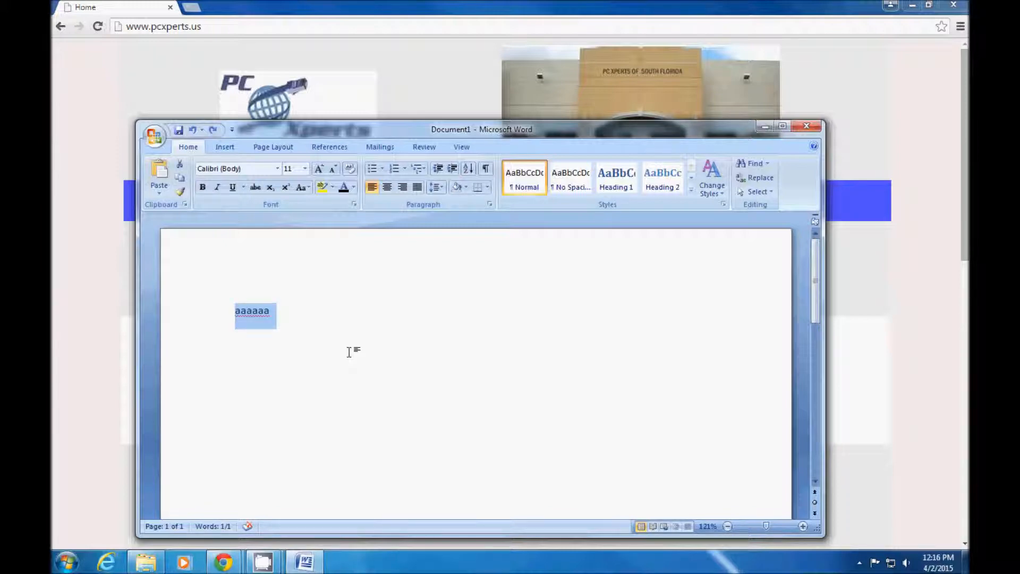
pyautogui.press('Delete')
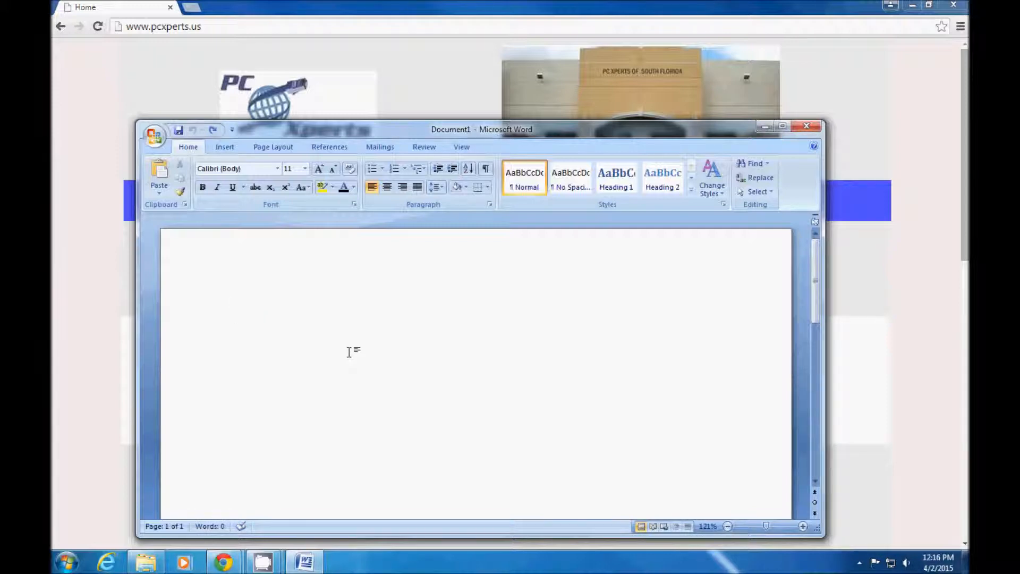
pyautogui.click(235, 310)
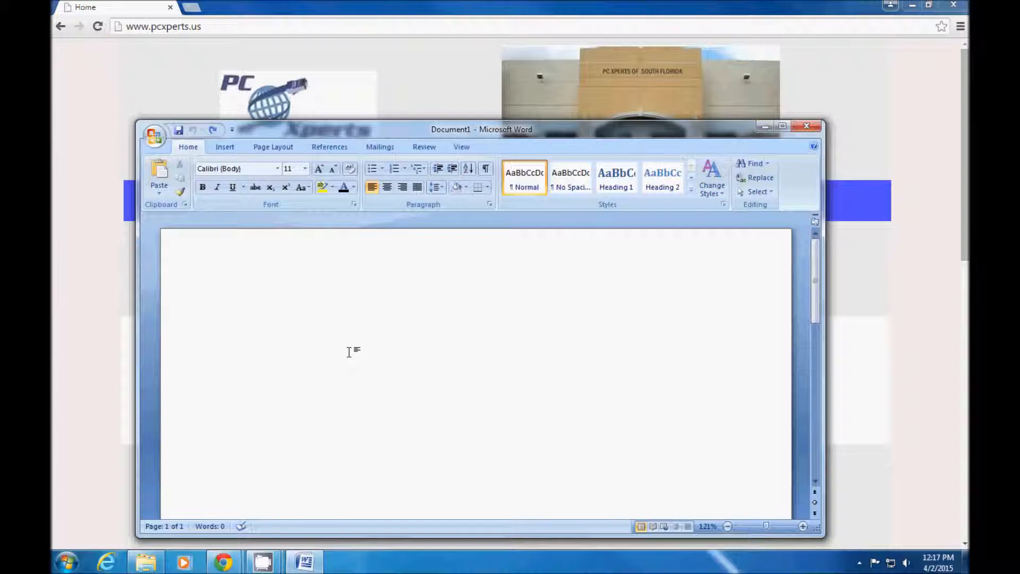
# Delete the Penguins picture from Sample Pictures and confirm moving it to the Recycle Bin
pyautogui.click(234, 311)
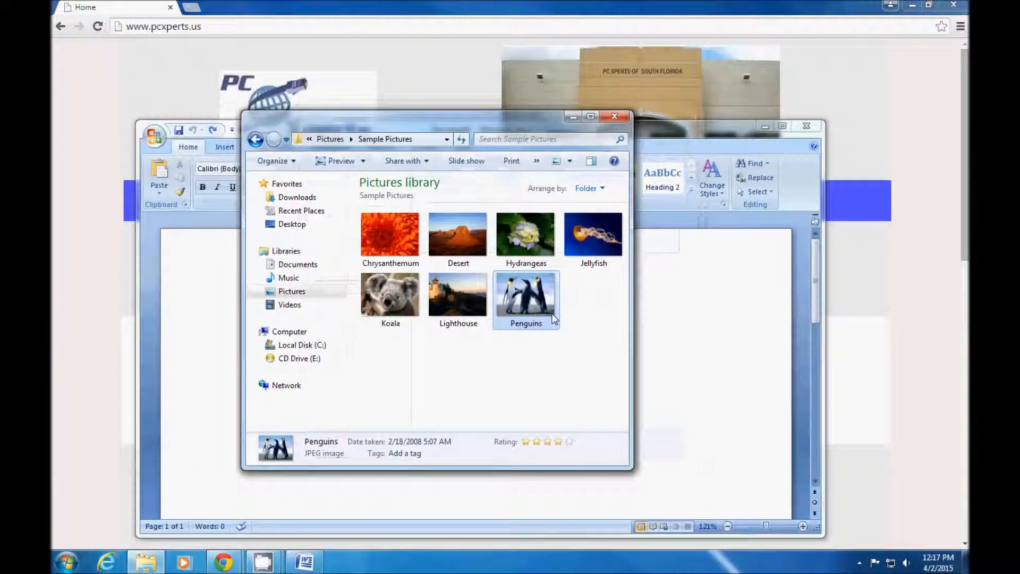
pyautogui.click(491, 371)
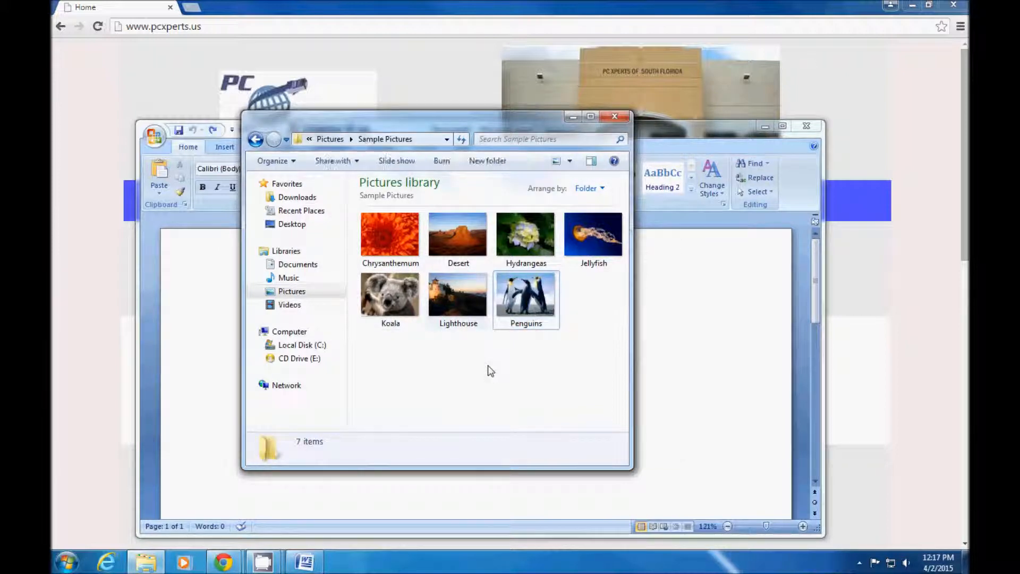
pyautogui.click(526, 296)
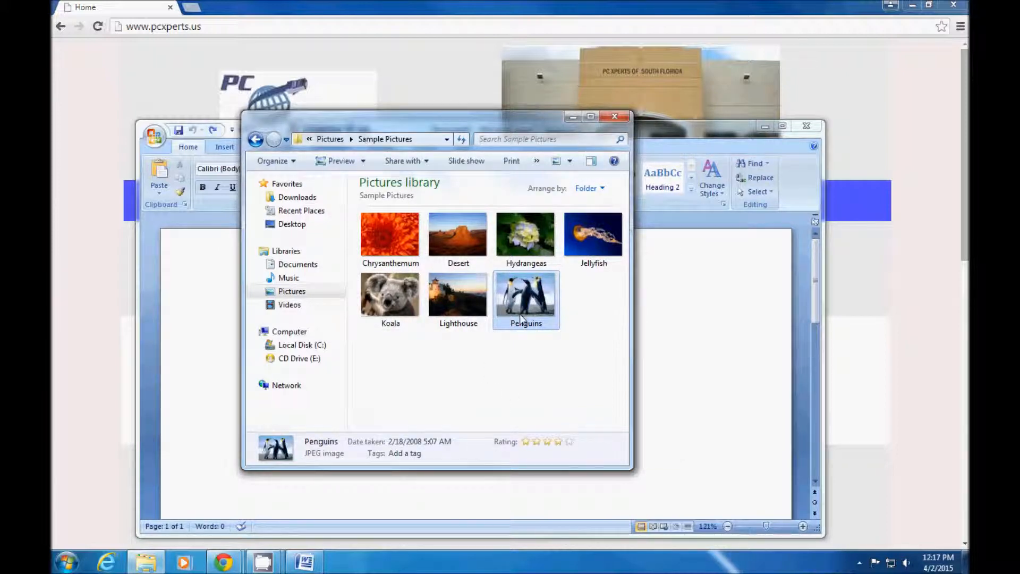
pyautogui.rightClick(526, 296)
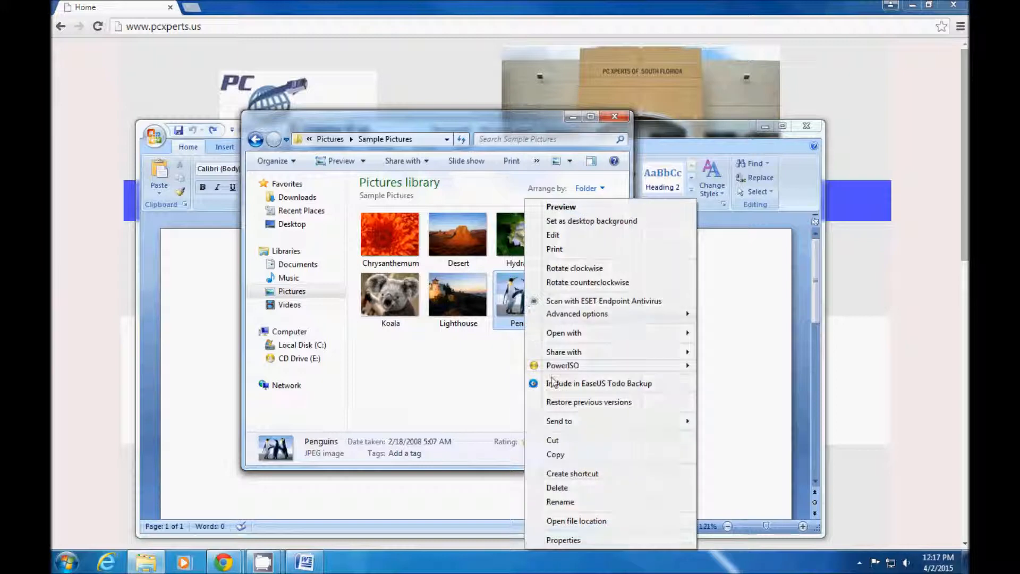
pyautogui.click(557, 488)
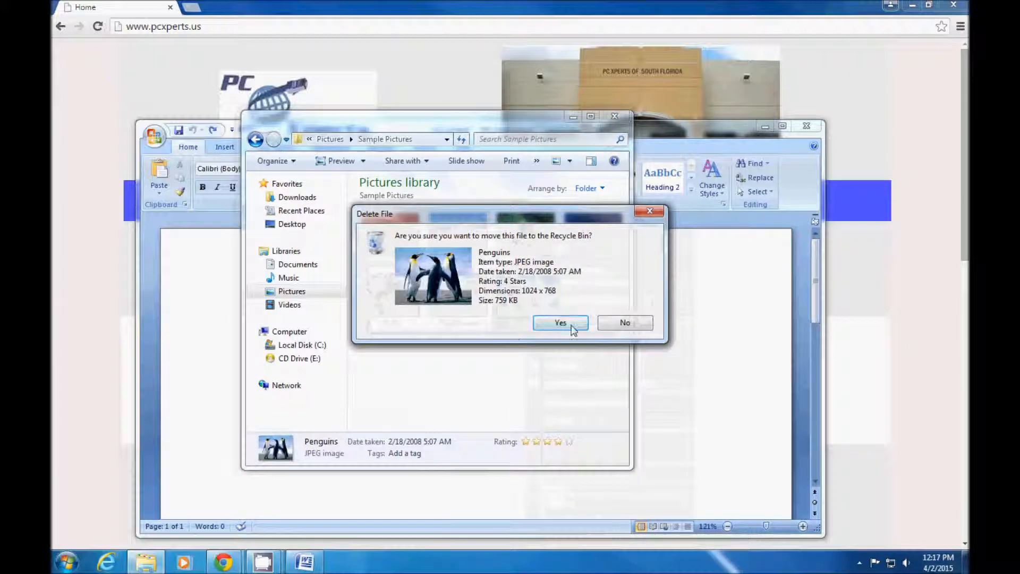
pyautogui.click(560, 323)
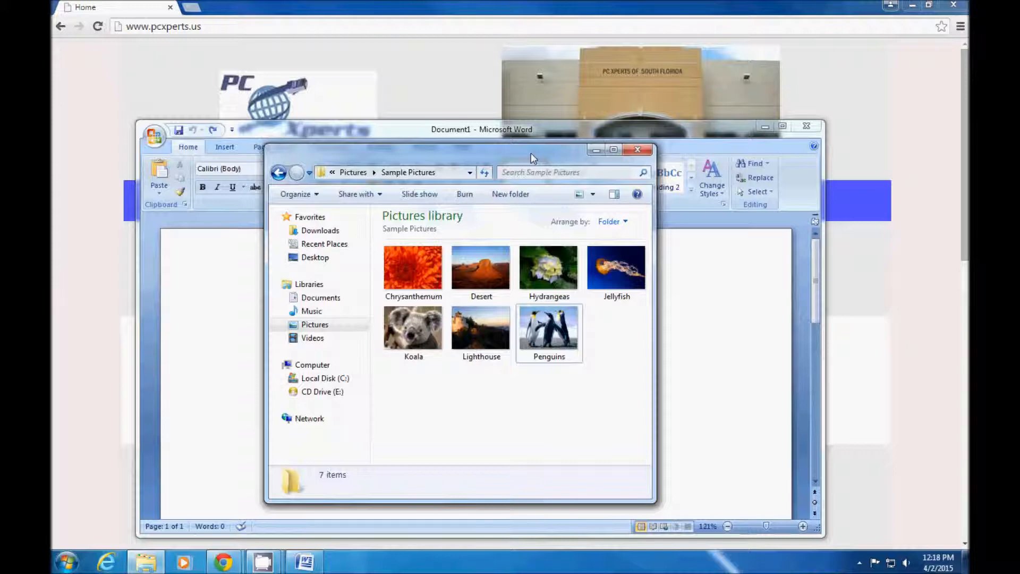
pyautogui.moveTo(638, 149)
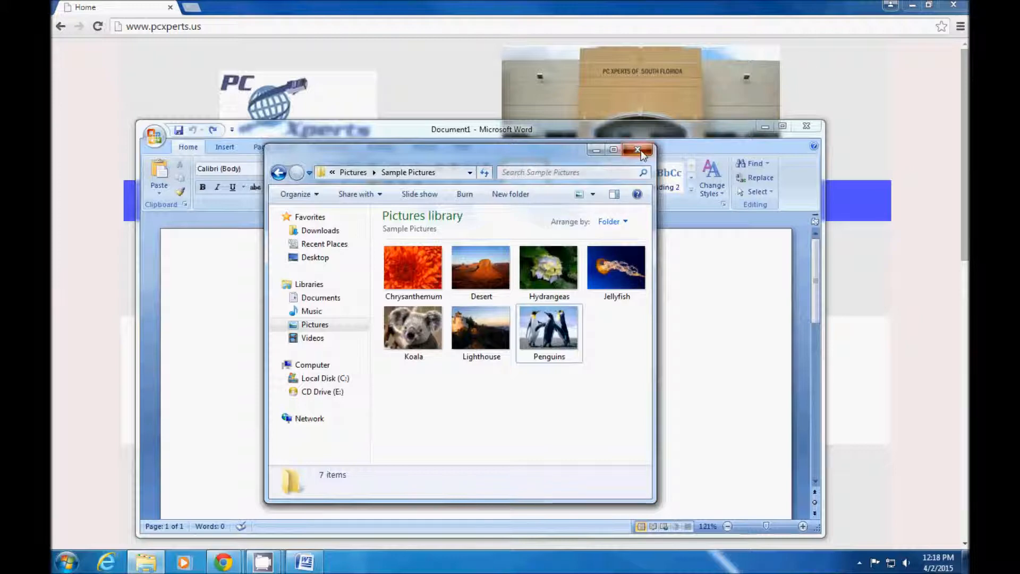
# Close the Sample Pictures folder window after Penguins is restored
pyautogui.click(639, 150)
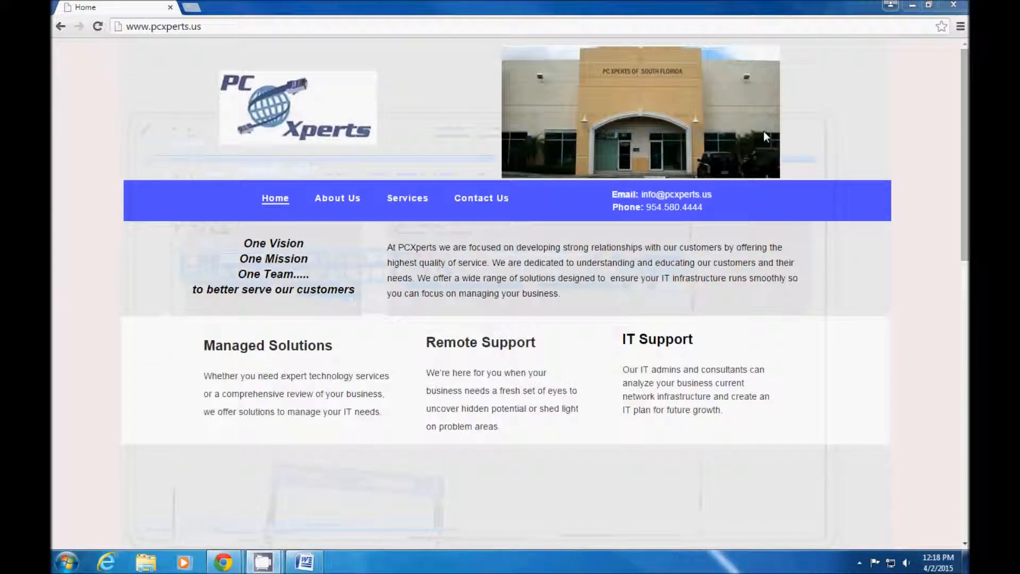